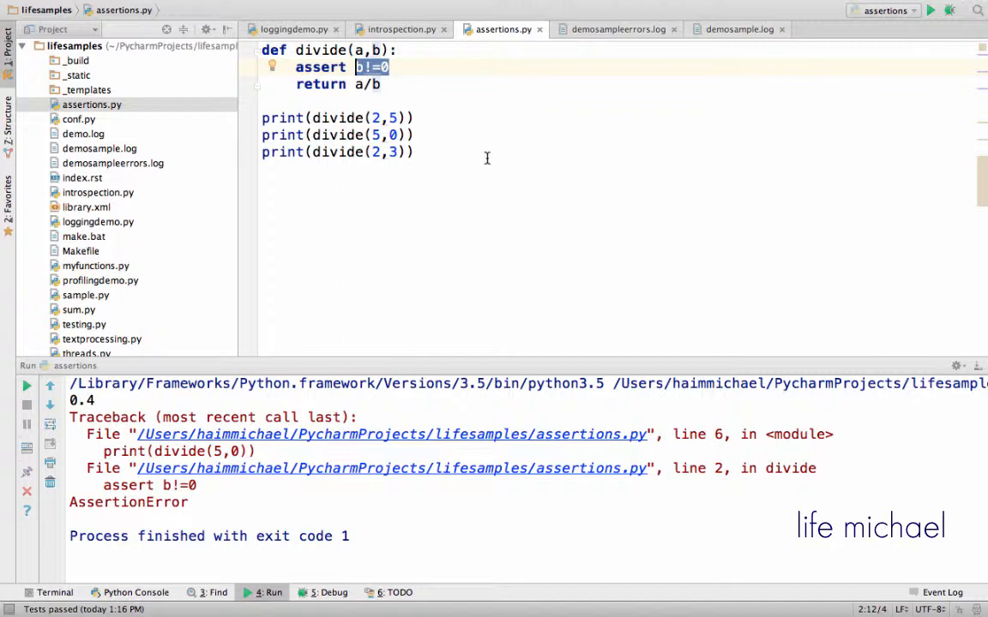
mouse_move(411, 67)
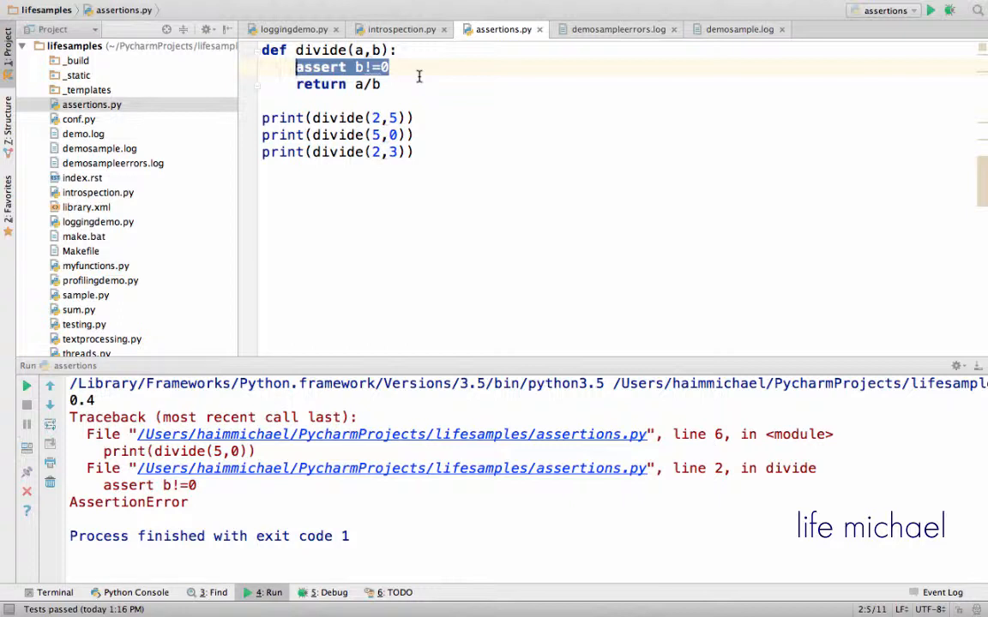
mouse_move(436, 104)
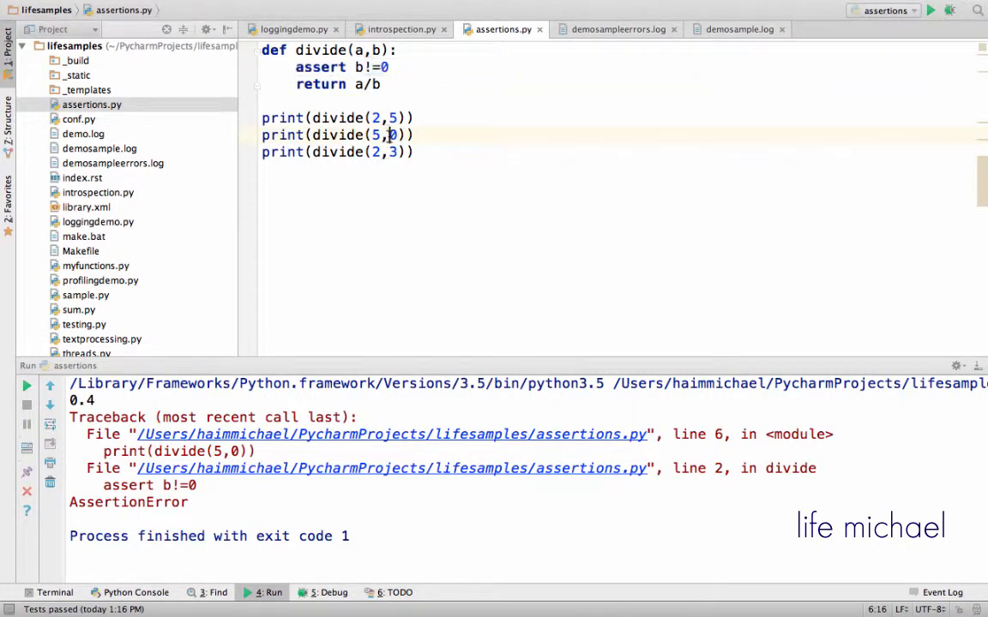
type("1")
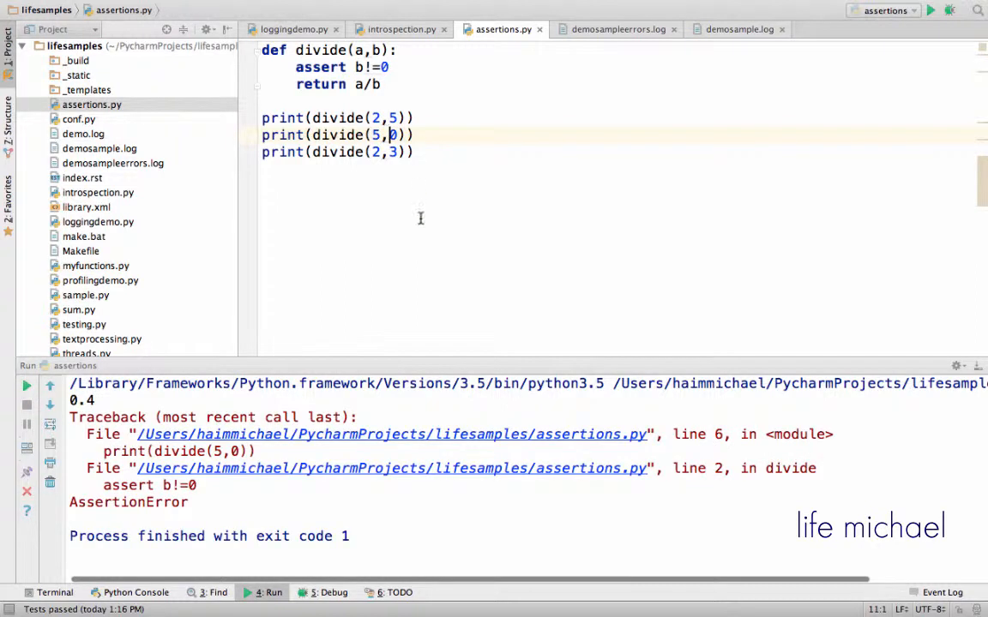
mouse_move(820, 449)
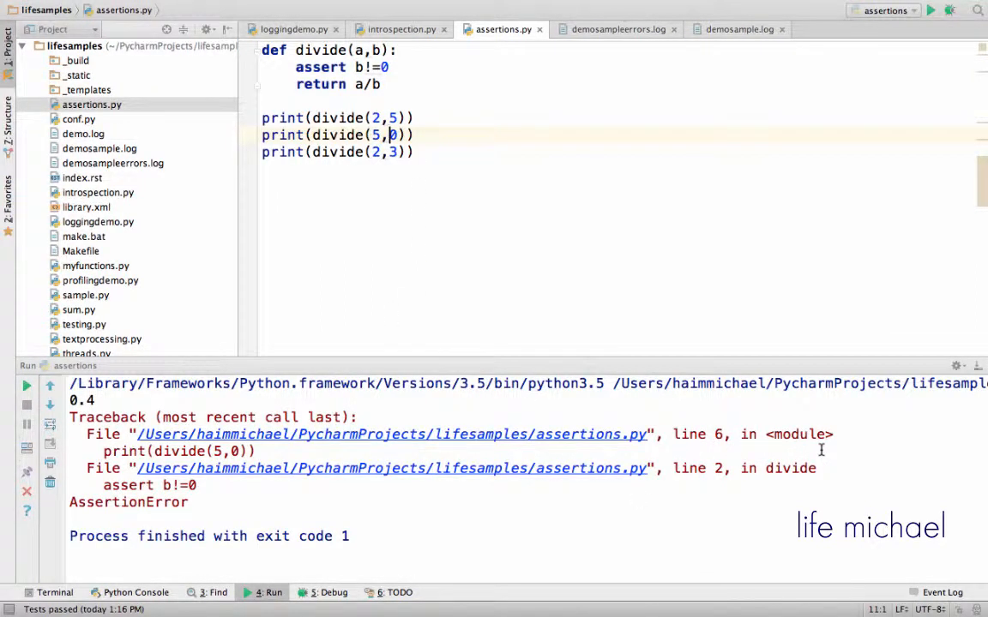
triple_click(335, 135)
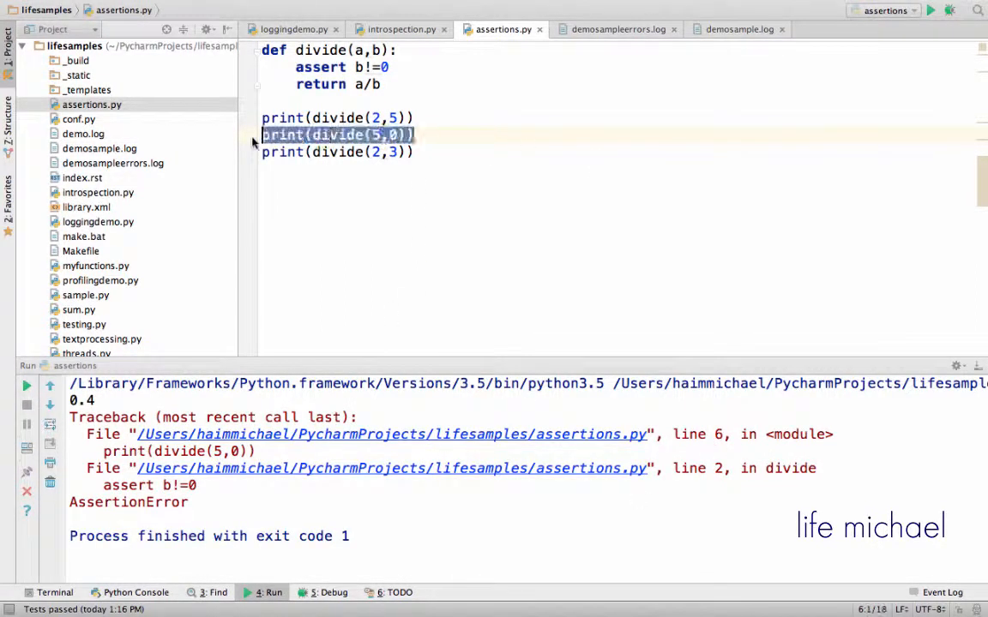